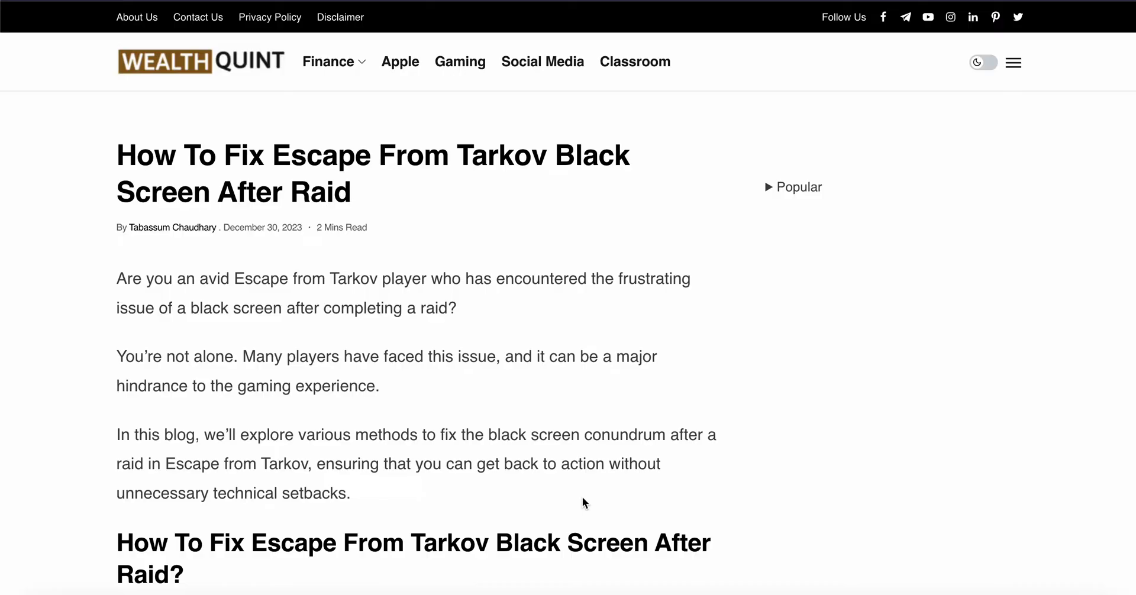
scroll(down, 3)
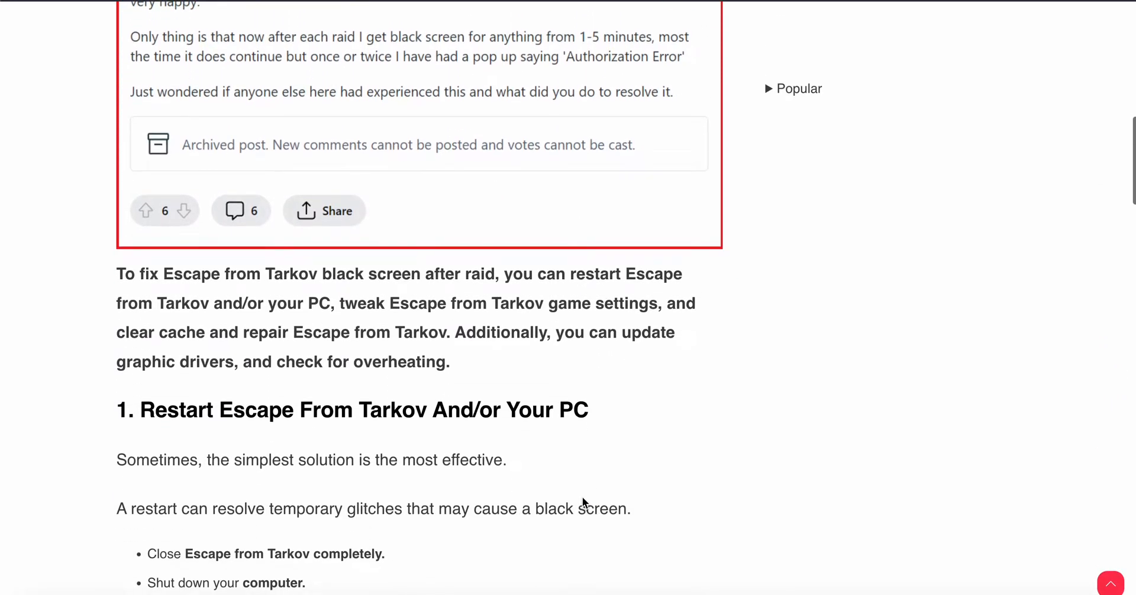
scroll(down, 3)
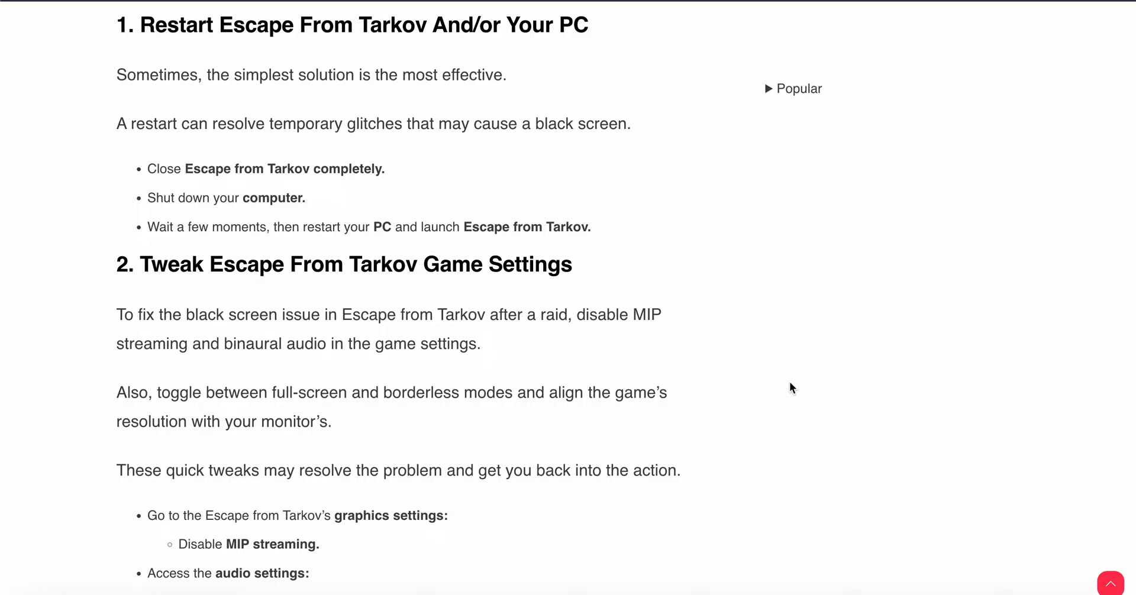
scroll(down, 3)
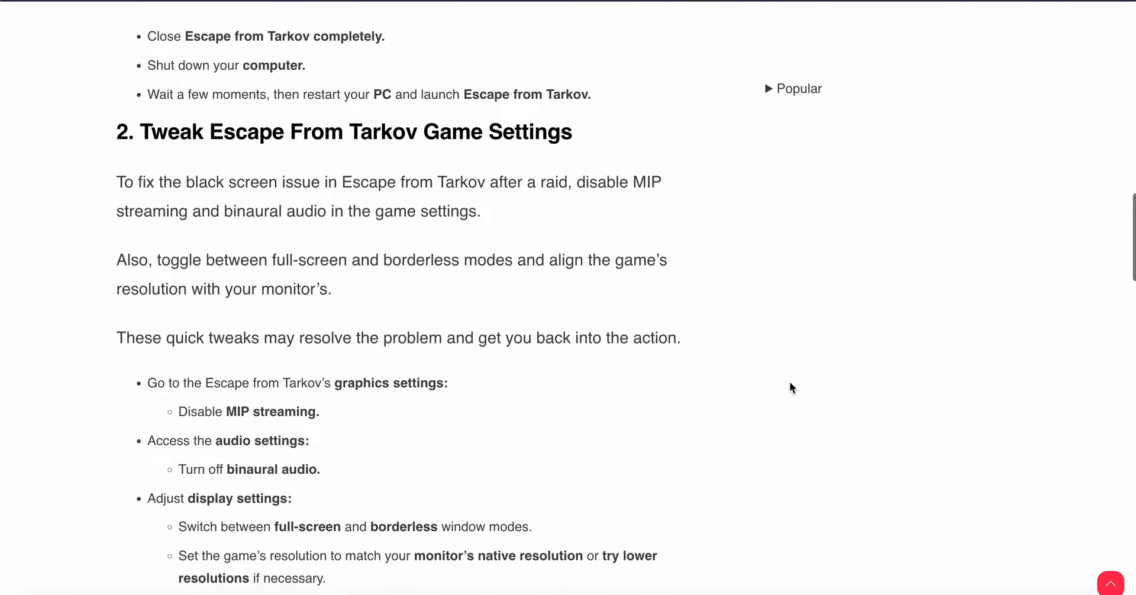
scroll(down, 3)
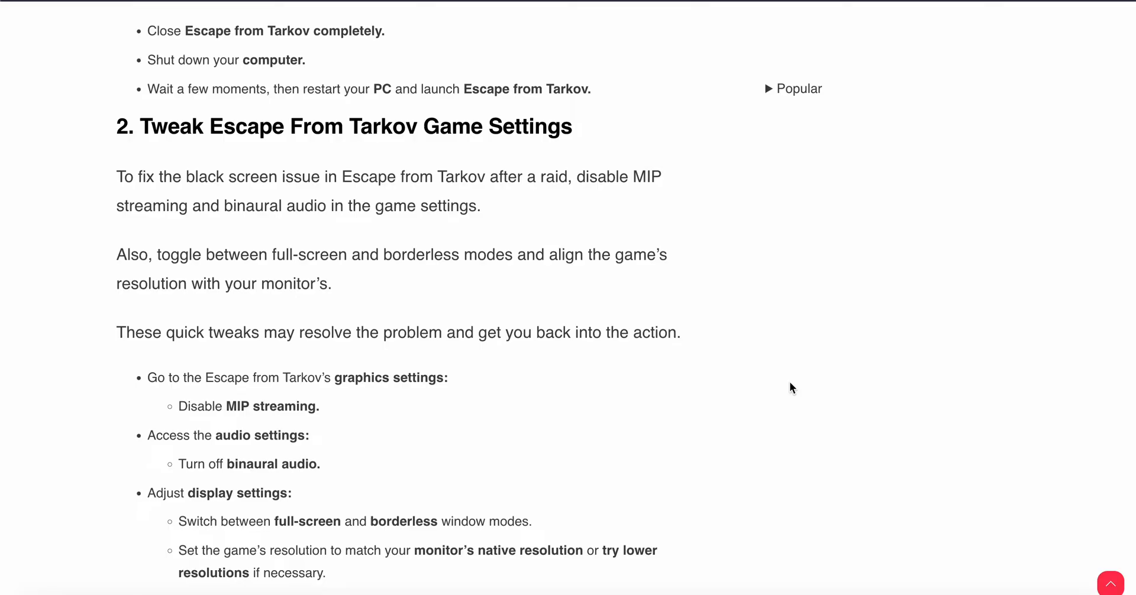
scroll(down, 3)
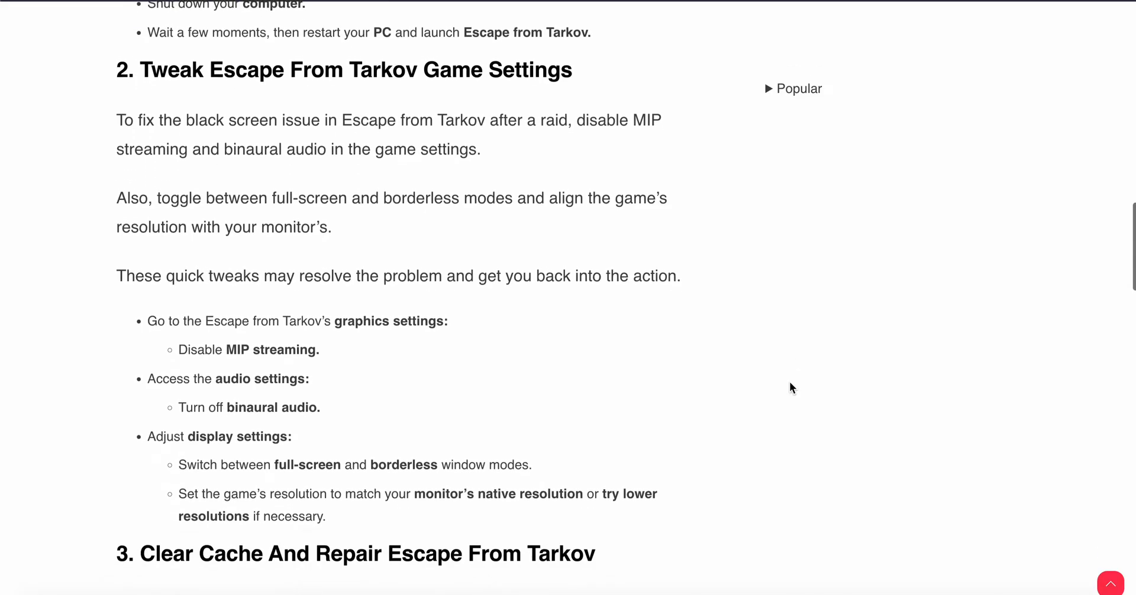
scroll(down, 3)
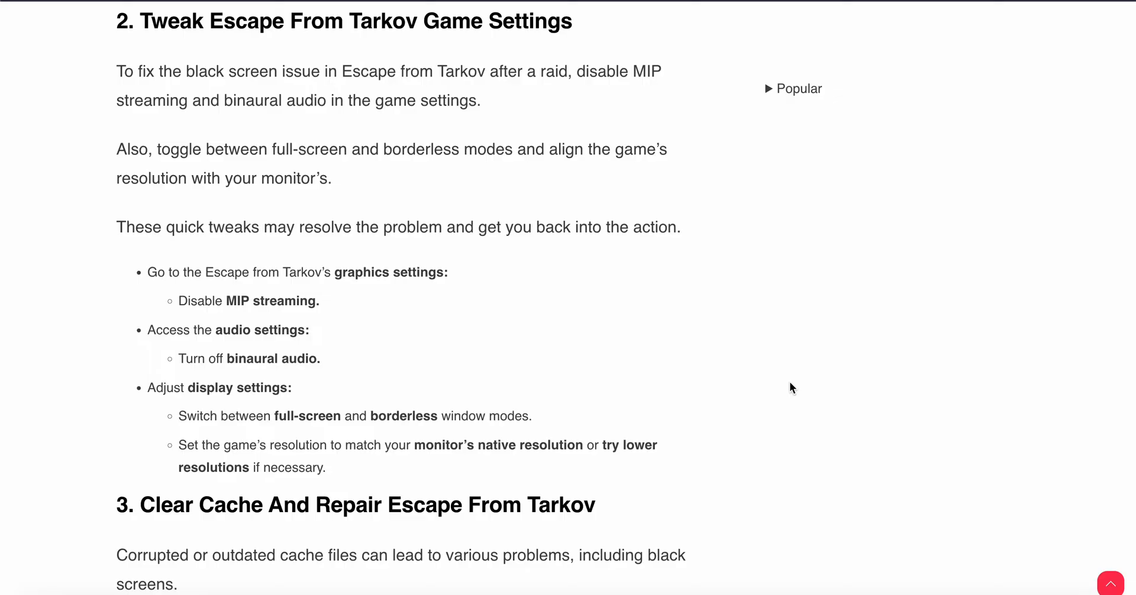
scroll(down, 3)
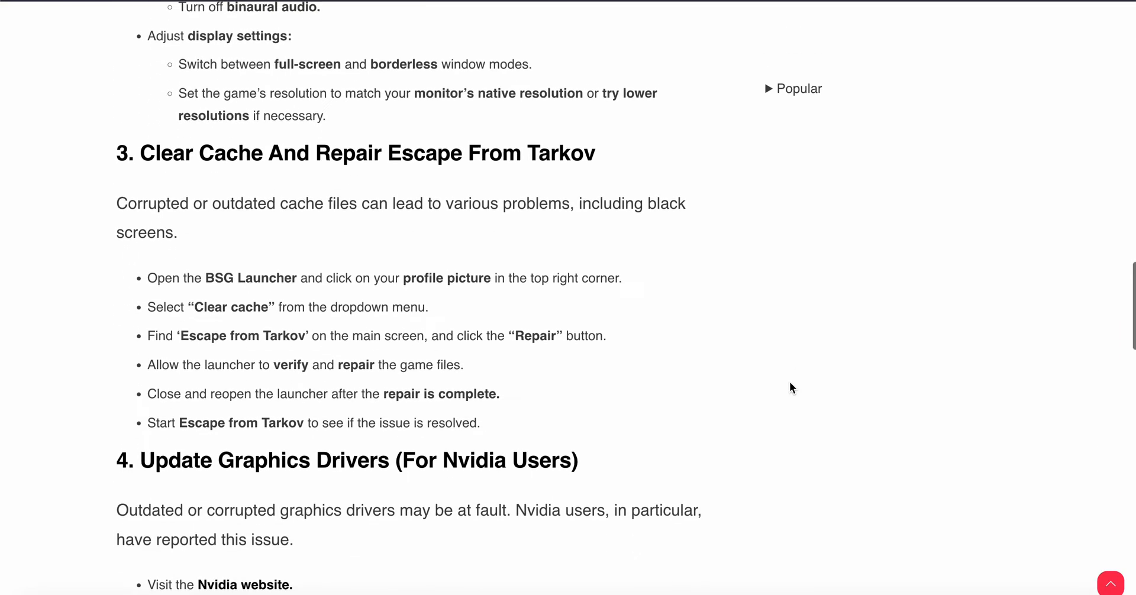
scroll(down, 3)
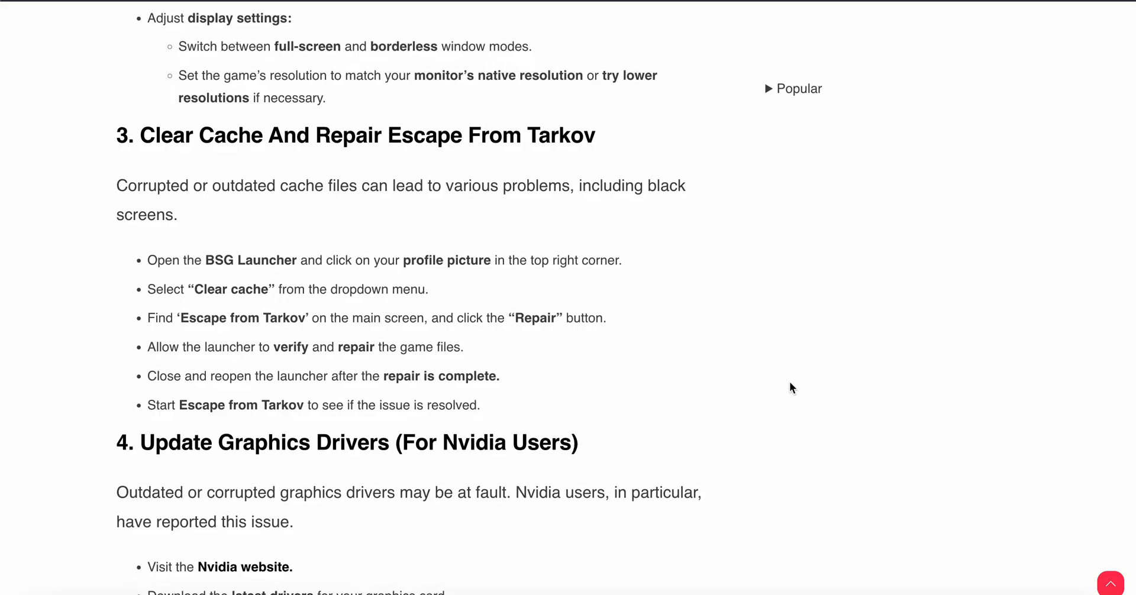
scroll(down, 3)
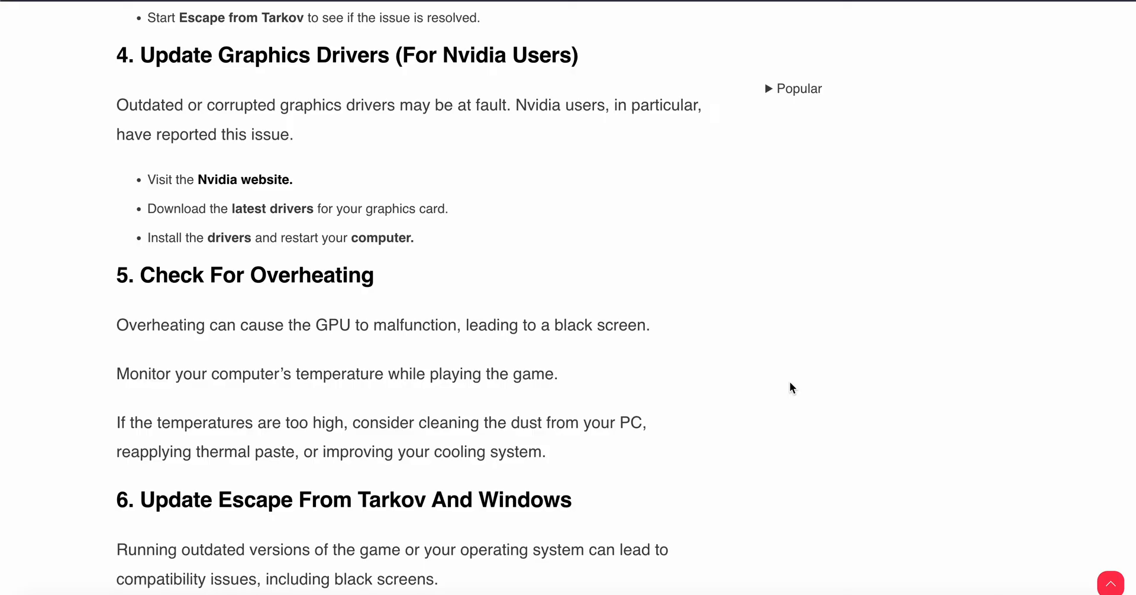
scroll(down, 3)
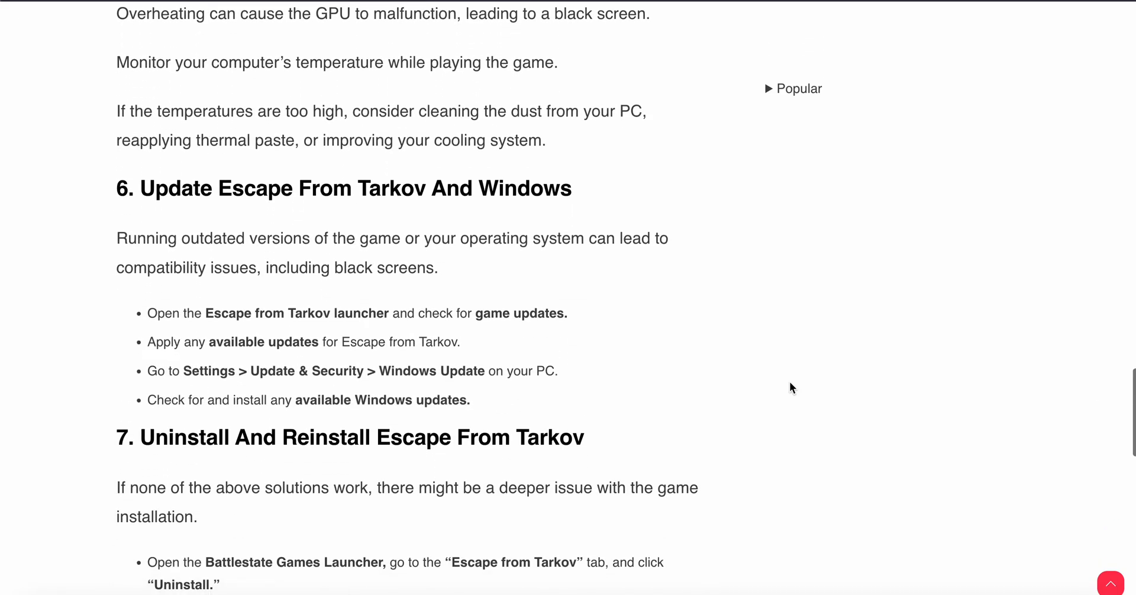
scroll(down, 3)
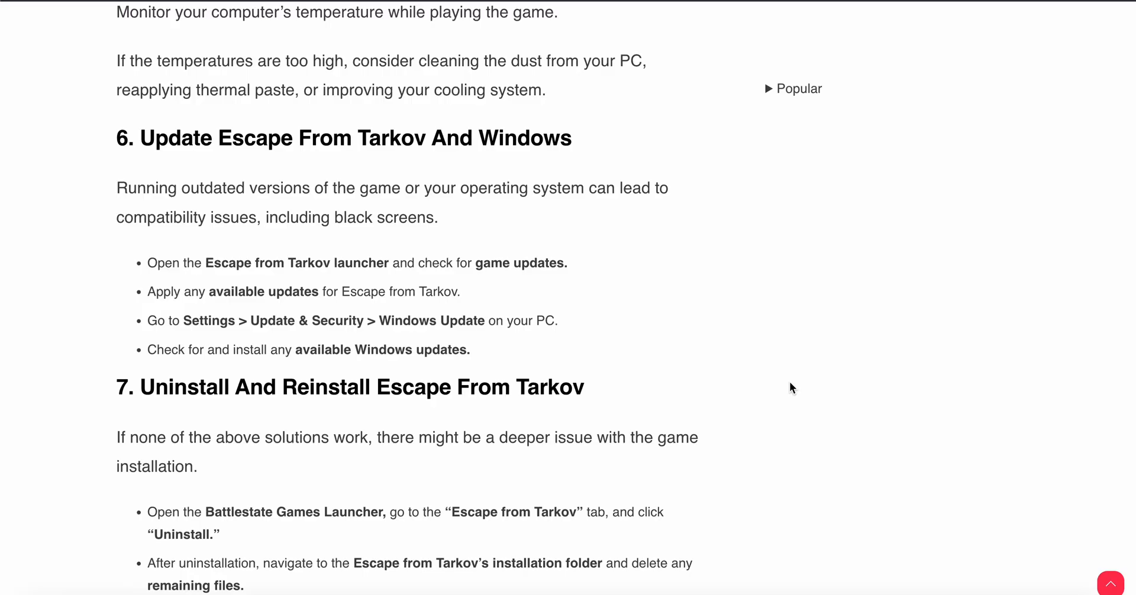
scroll(down, 3)
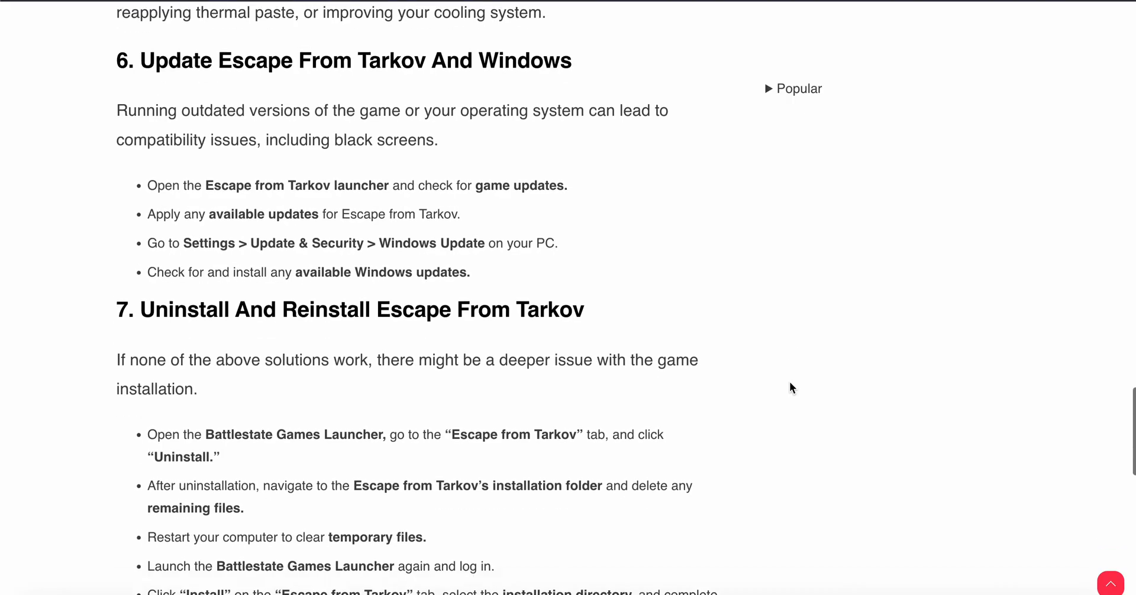
scroll(down, 3)
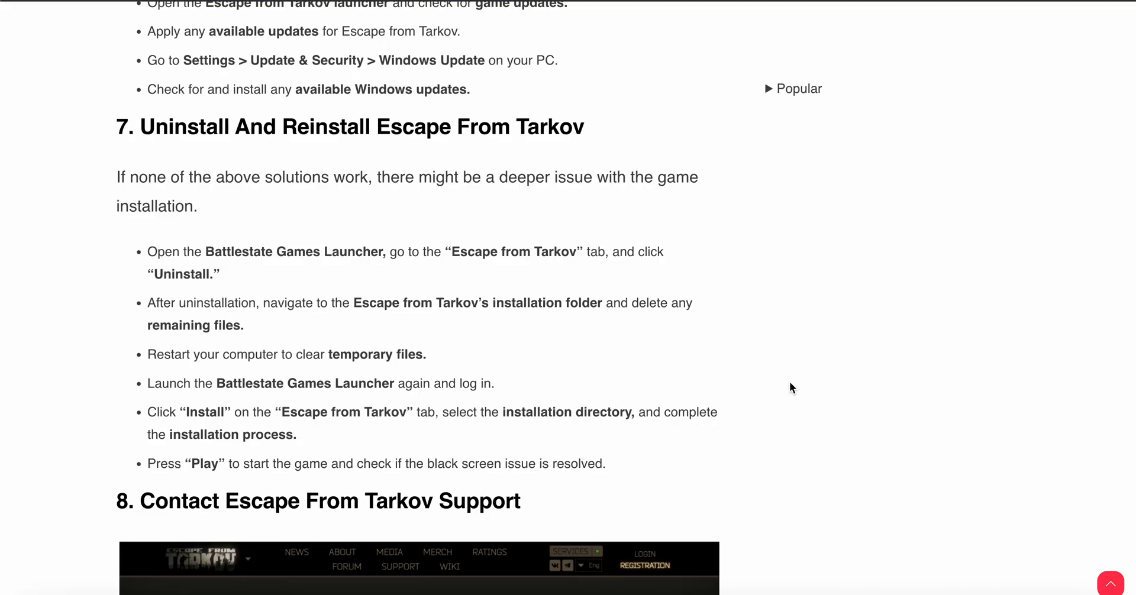
scroll(down, 3)
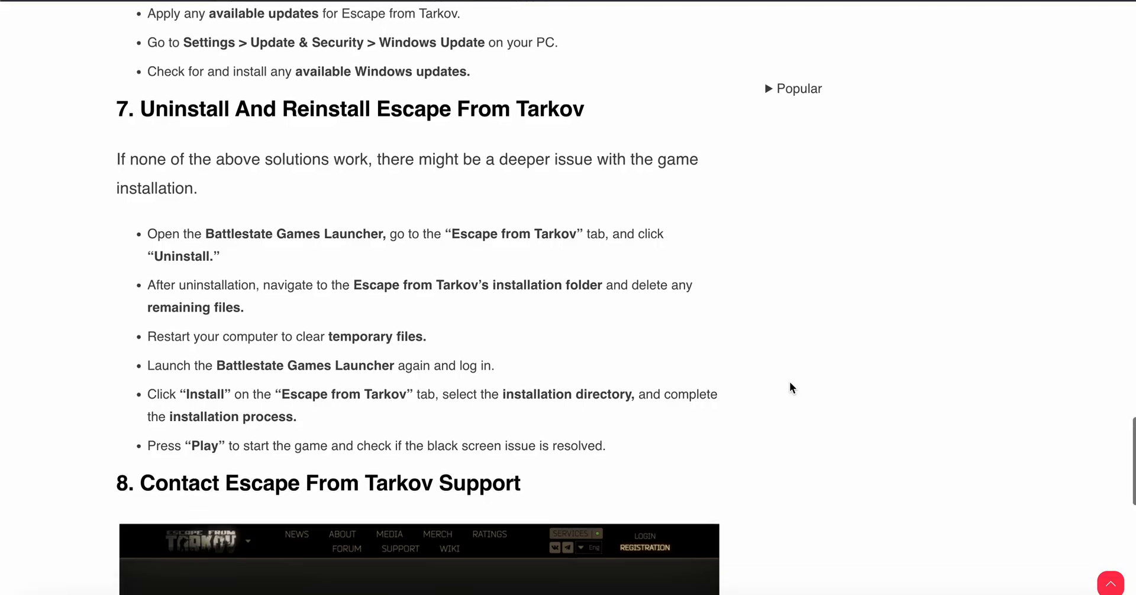
scroll(down, 3)
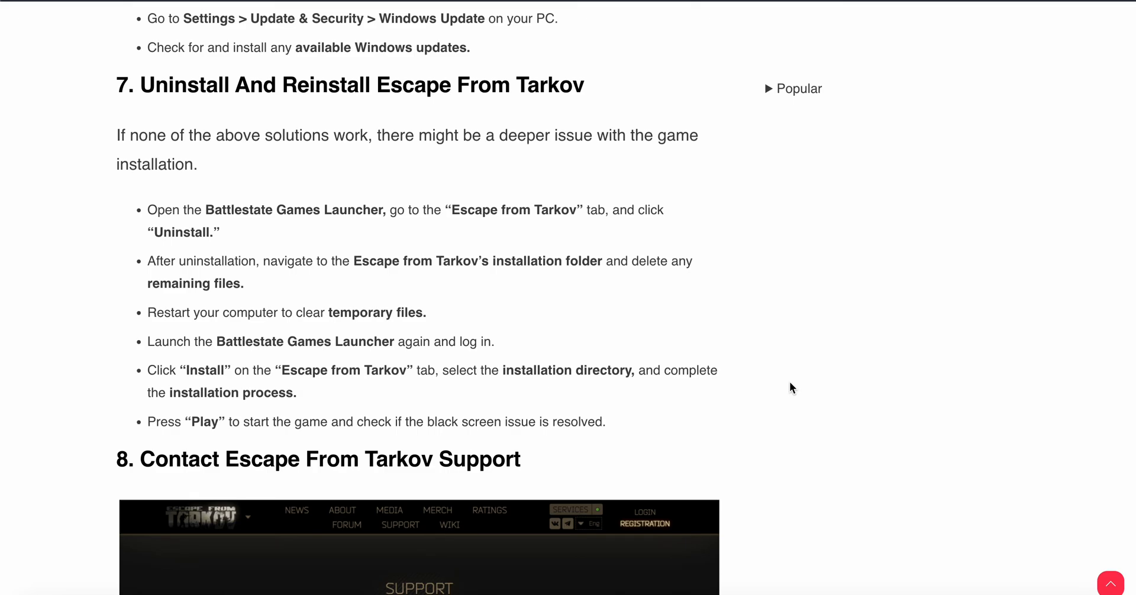
scroll(down, 3)
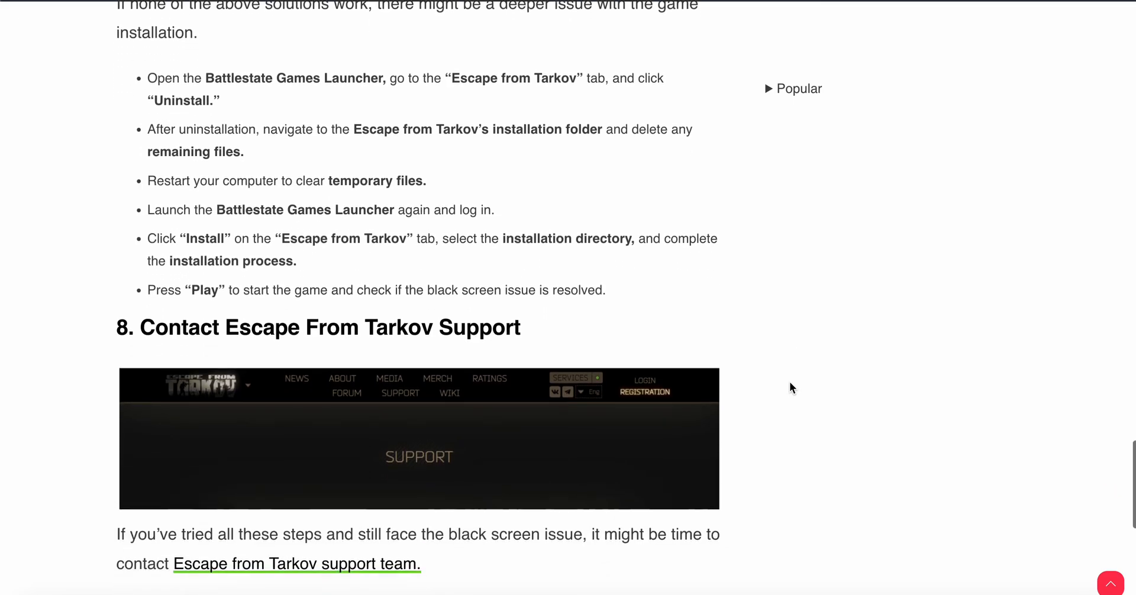
scroll(down, 3)
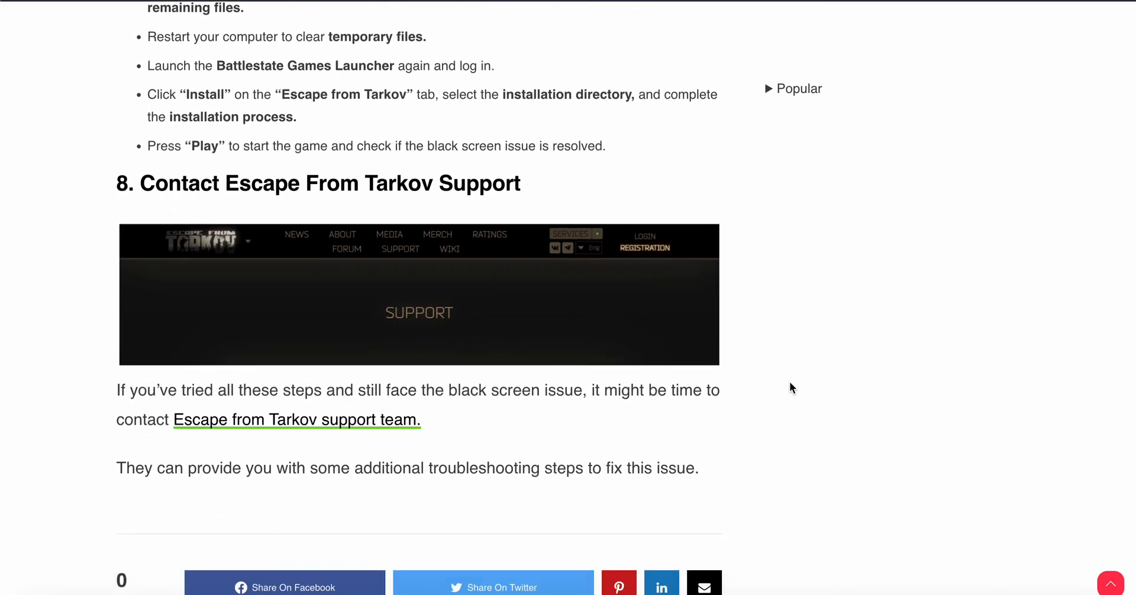